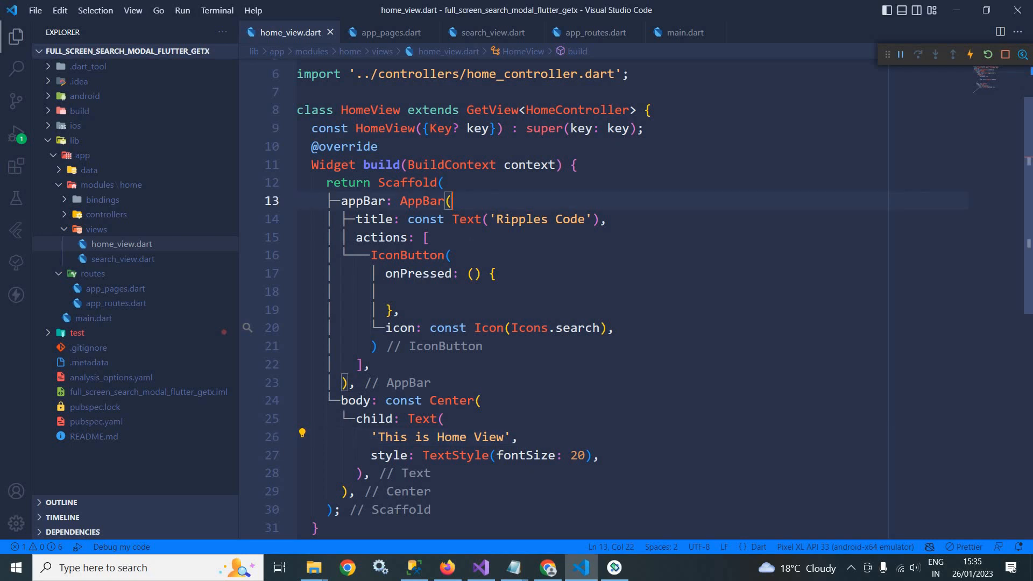
# Demo the search icon opening the full-screen search screen in the emulator, then hide the emulator.
pyautogui.doubleClick(409, 254)
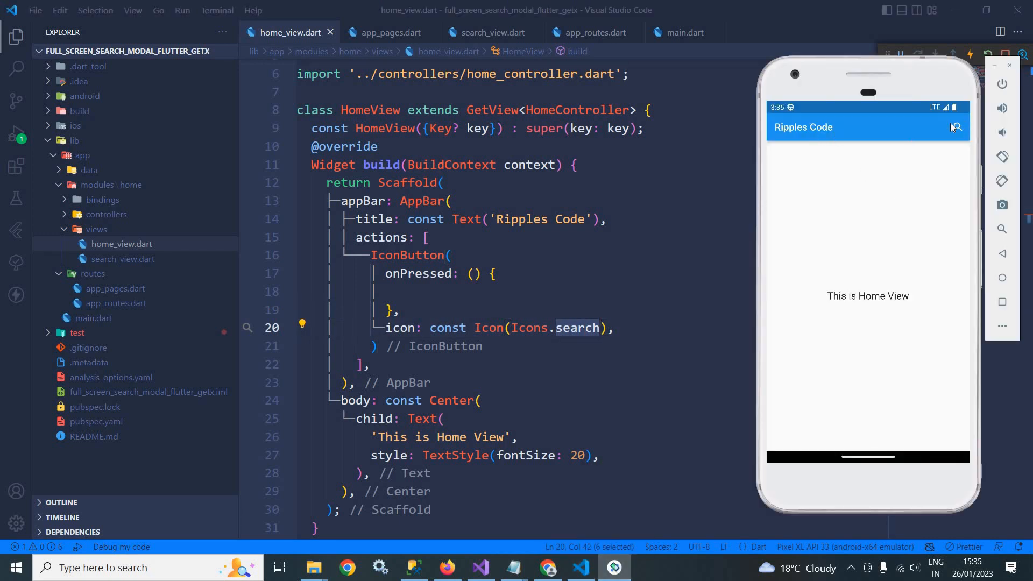
pyautogui.moveTo(942, 146)
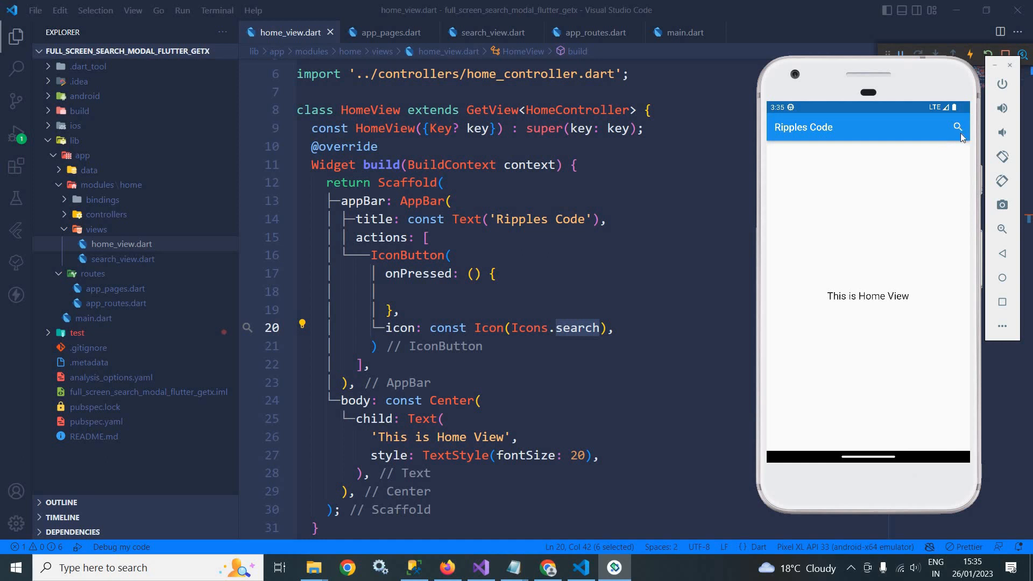
pyautogui.click(958, 127)
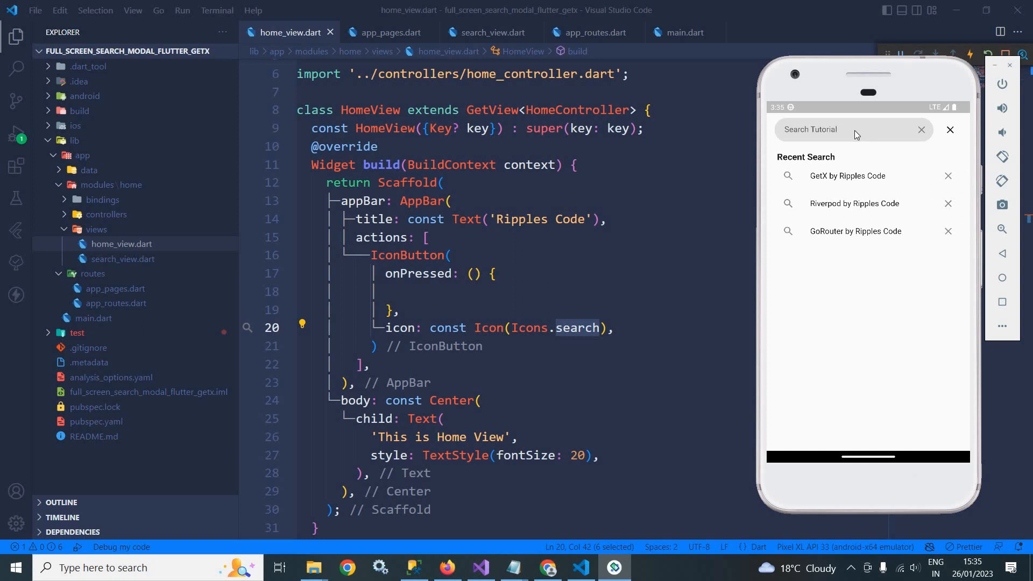
pyautogui.moveTo(952, 138)
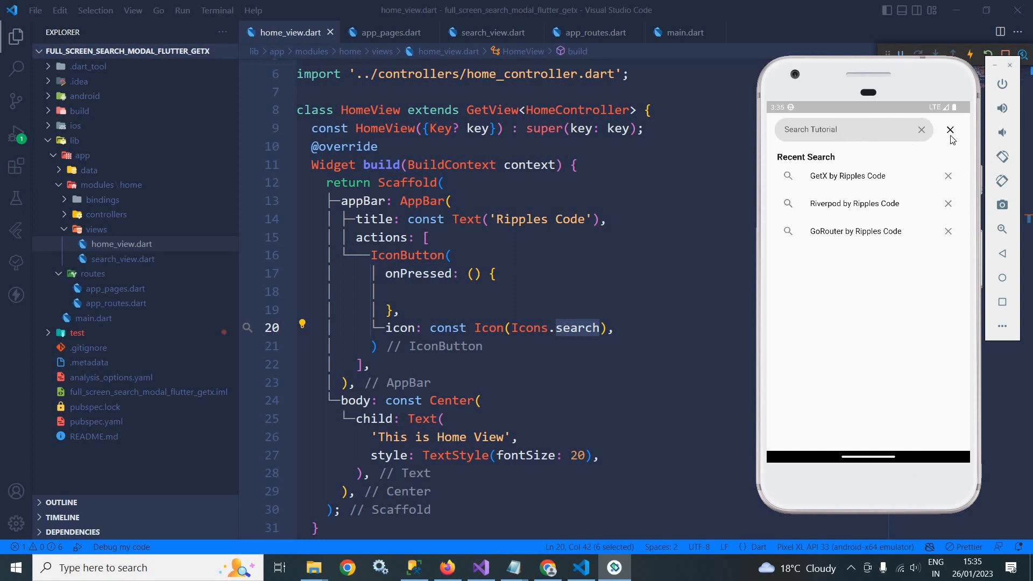
pyautogui.moveTo(975, 181)
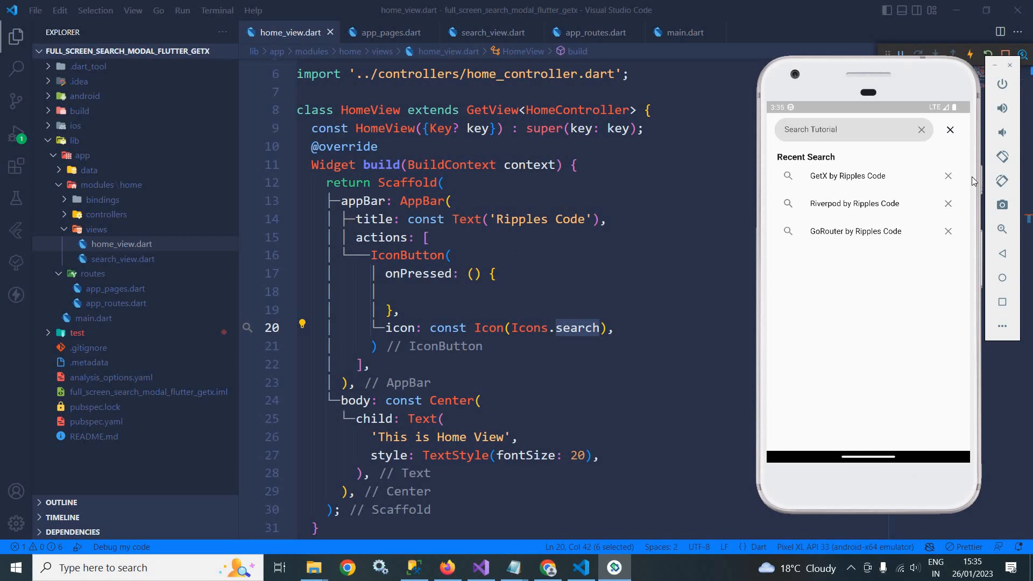
pyautogui.click(949, 131)
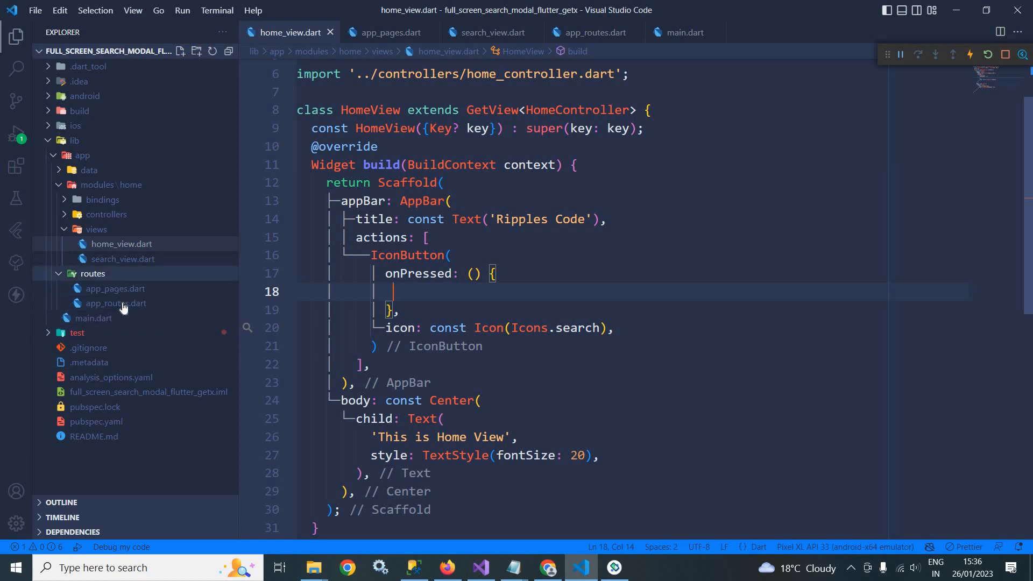
pyautogui.click(116, 303)
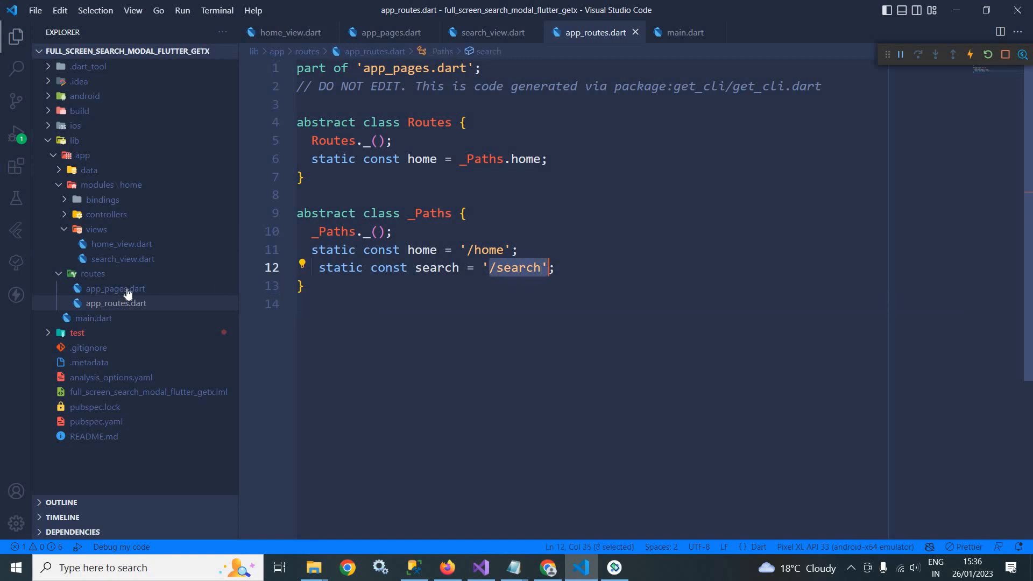
pyautogui.click(115, 289)
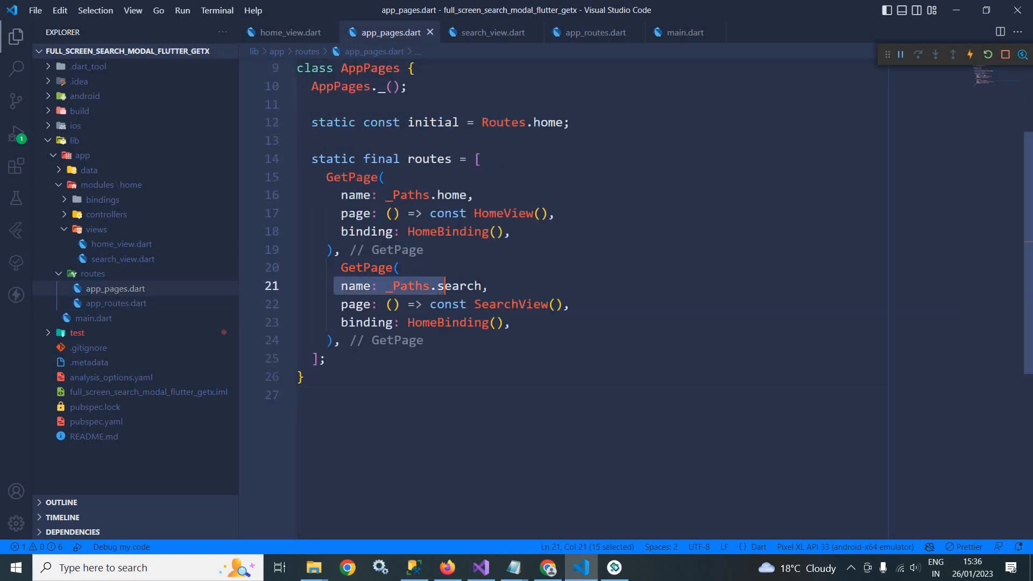
pyautogui.doubleClick(509, 303)
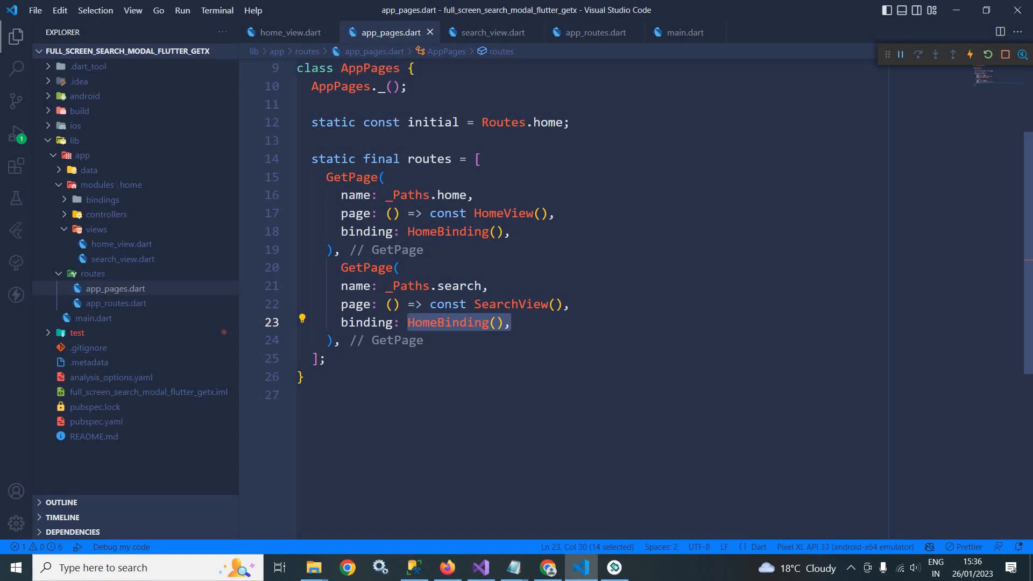
pyautogui.click(290, 32)
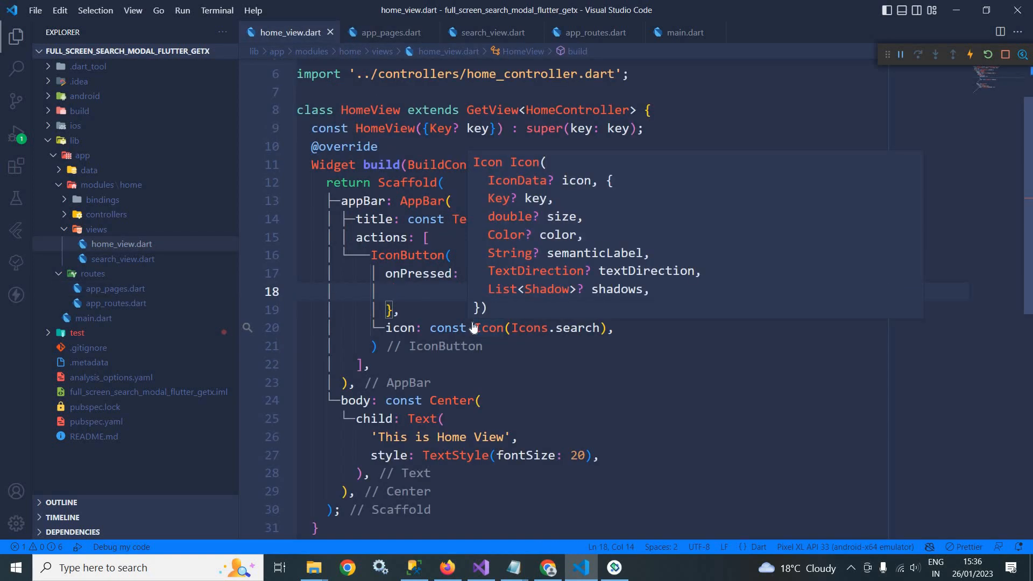
# Write Get.to(const SearchView(), fullscreenDialog: true,) in the search button's onPressed.
pyautogui.write('Get.to(')
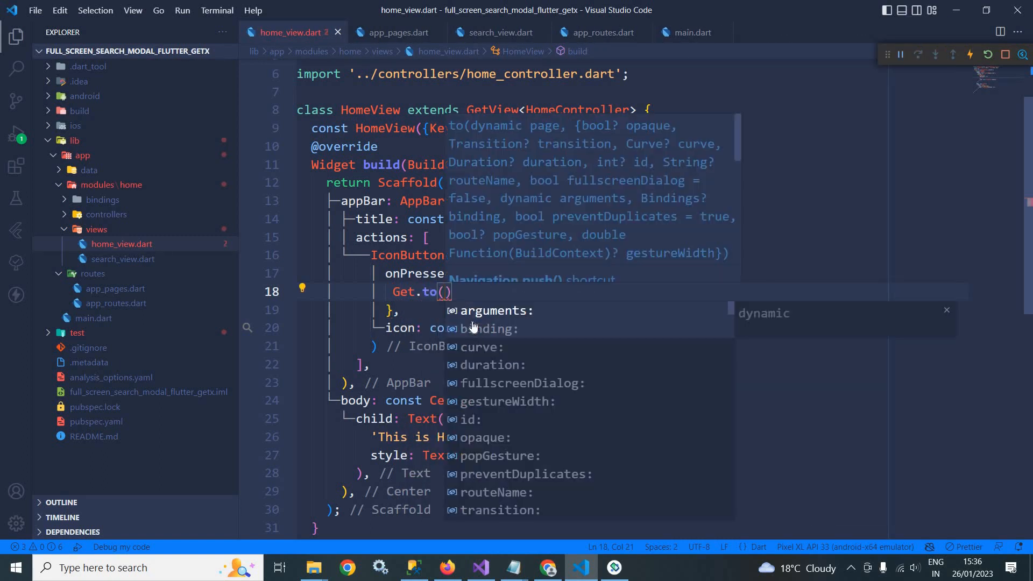
pyautogui.write('const')
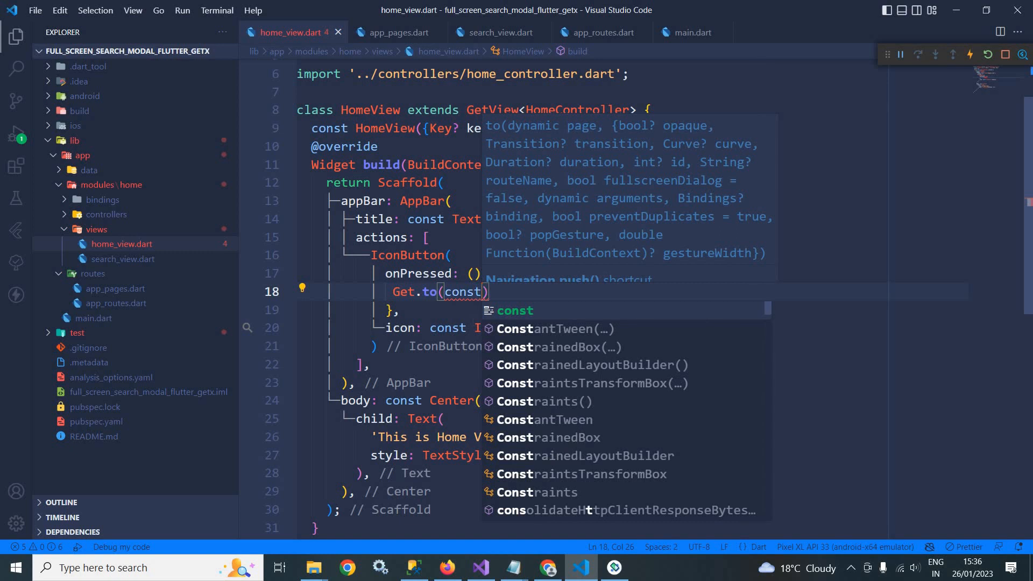
pyautogui.write('SearchView(')
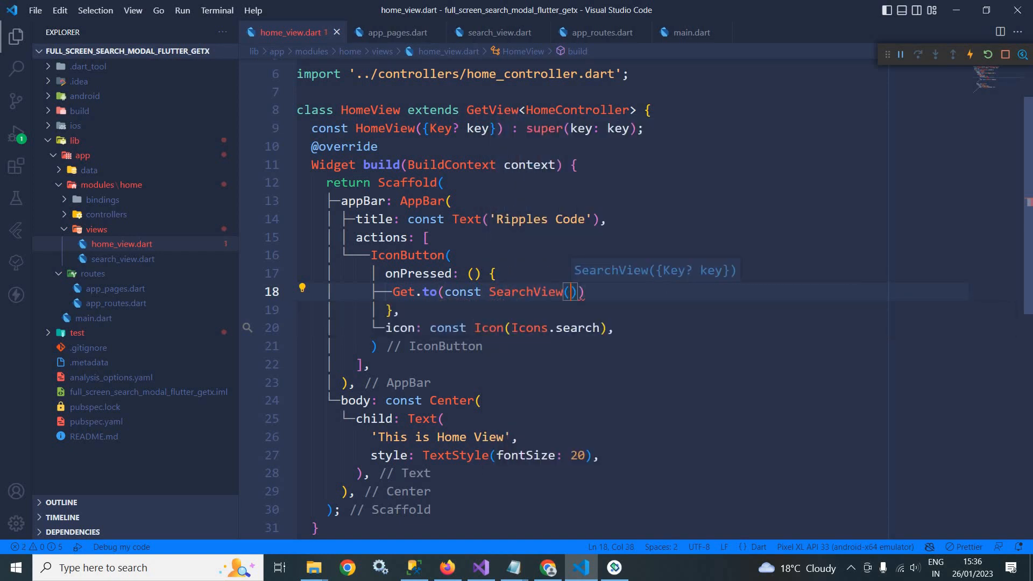
pyautogui.write(',f')
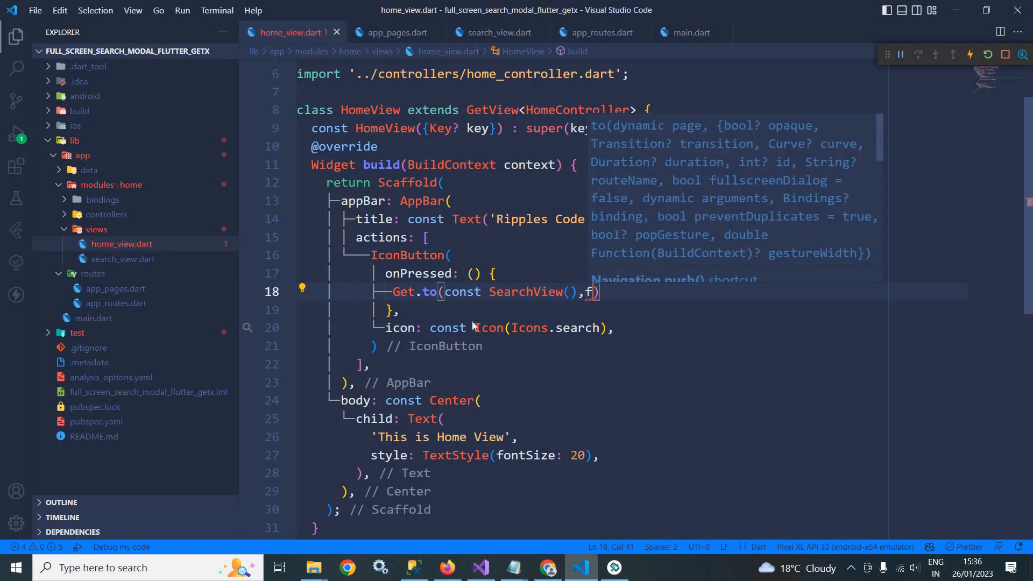
pyautogui.write('ullscreenDialog:')
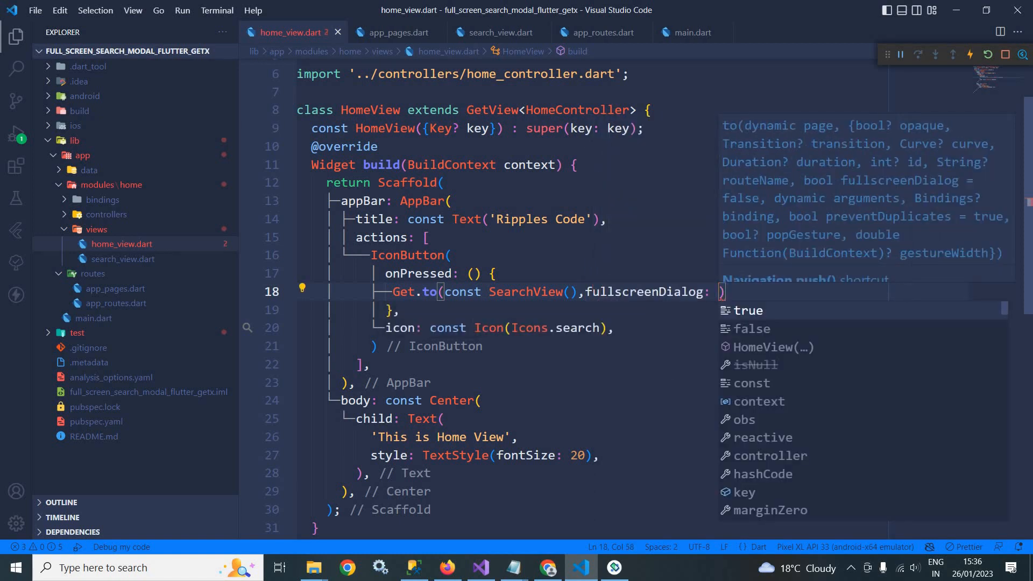
pyautogui.write('true')
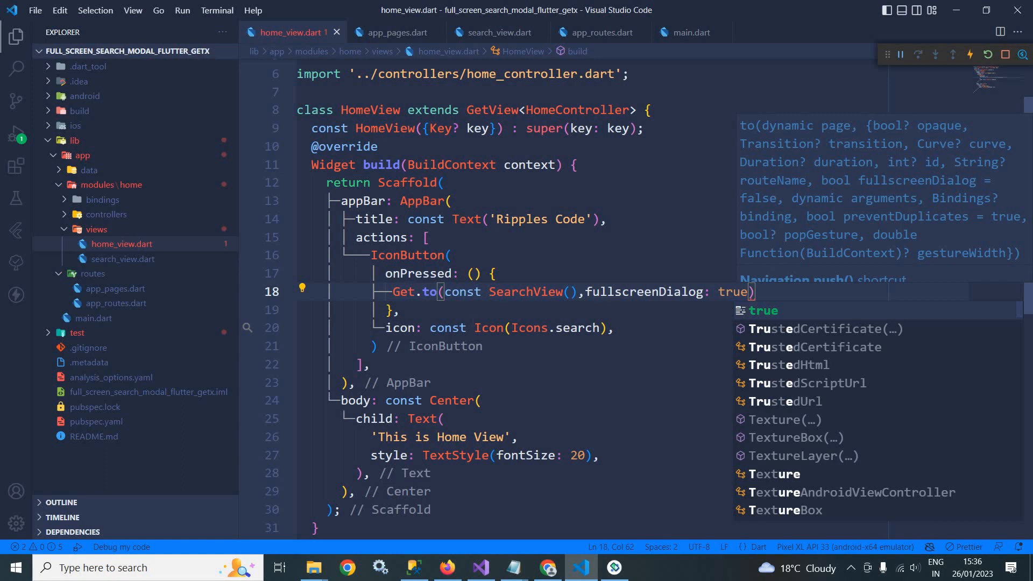
pyautogui.write(',')
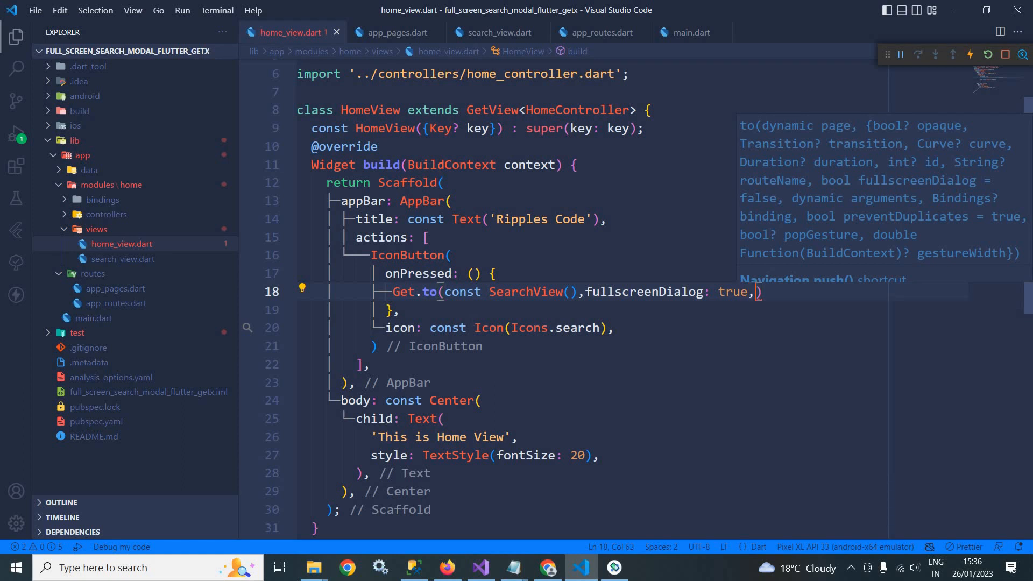
# Add transition: Transition.downToUp and duration: const Duration(milliseconds: 600) to Get.to, then hide the sidebar.
pyautogui.write('transition:')
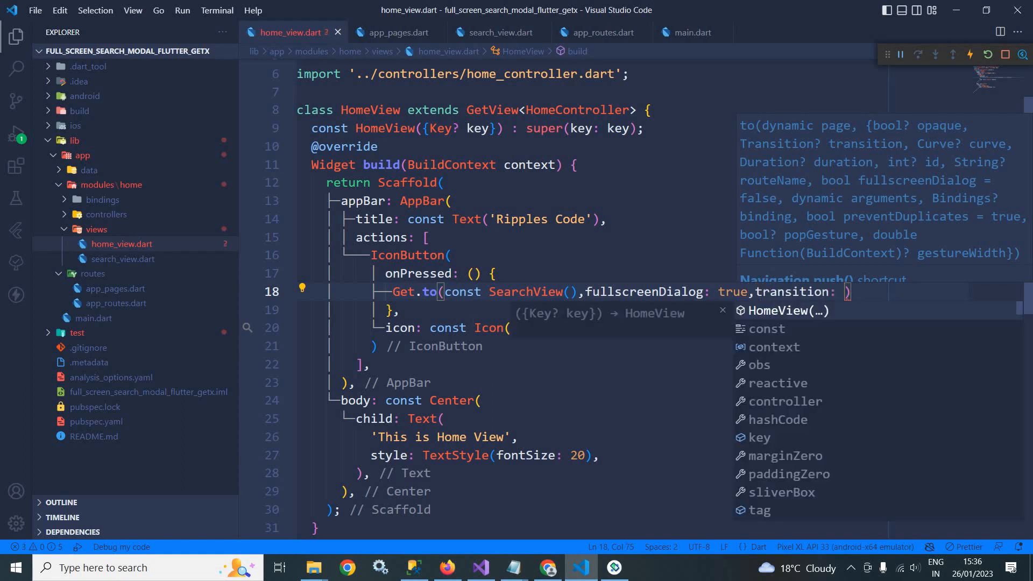
pyautogui.write('Transition')
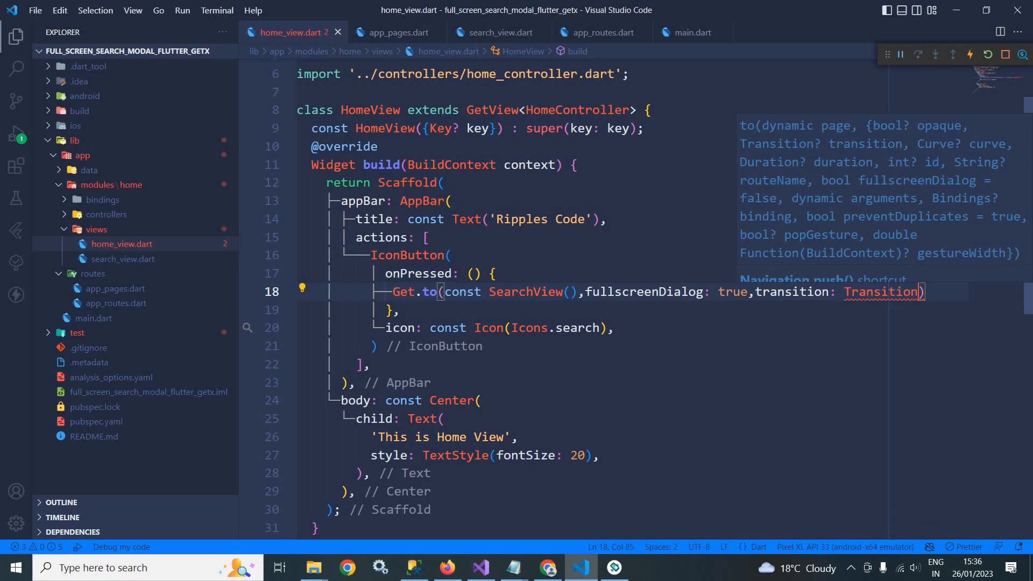
pyautogui.write('.downToUp')
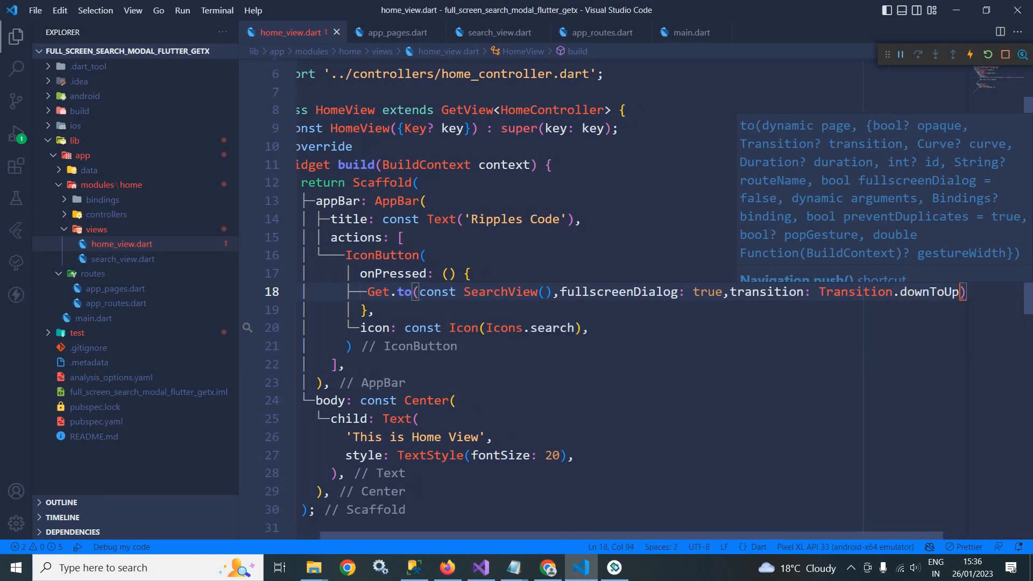
pyautogui.write(',d')
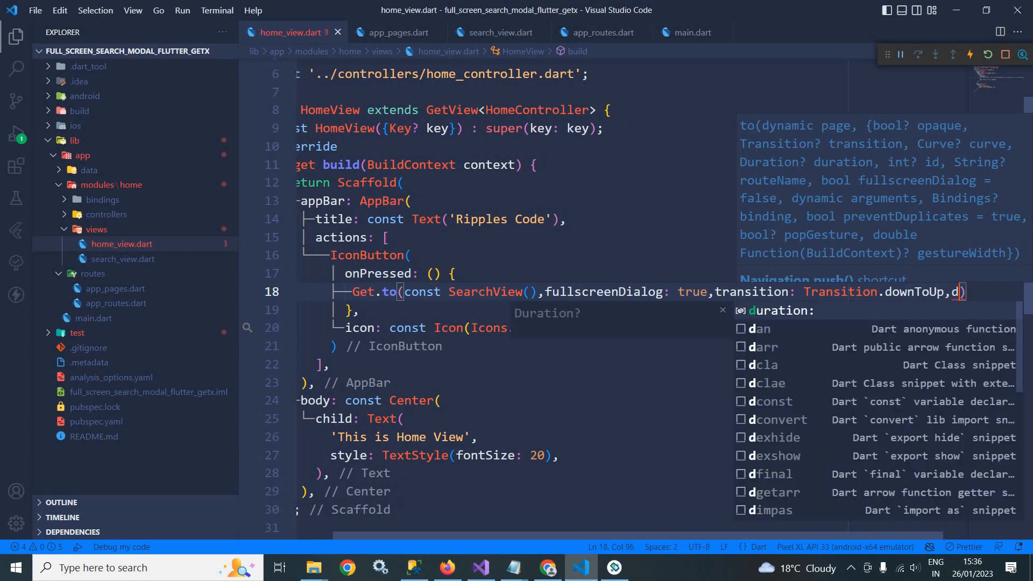
pyautogui.write('uration: const Duration(')
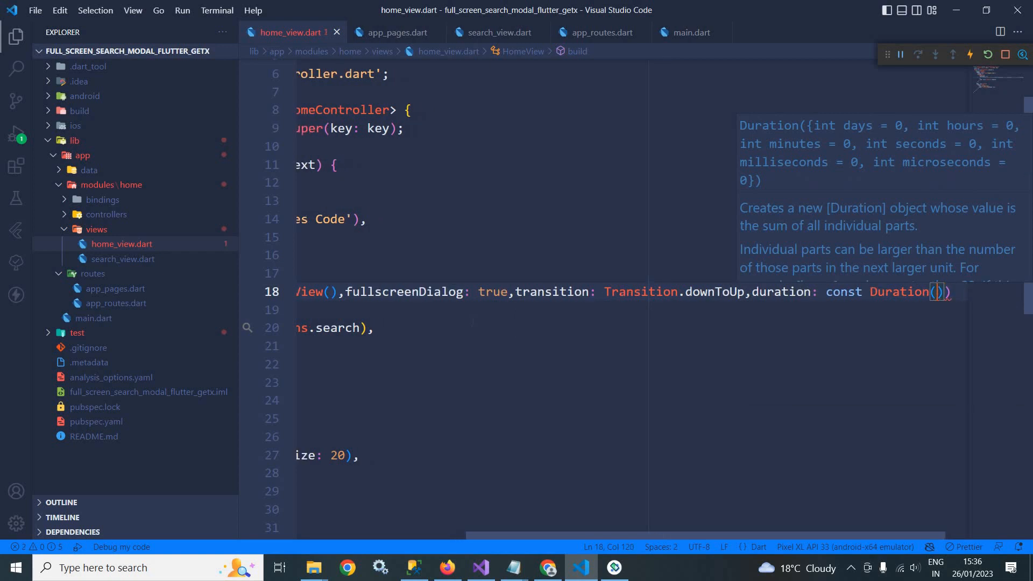
pyautogui.write('milliseconds: 600));')
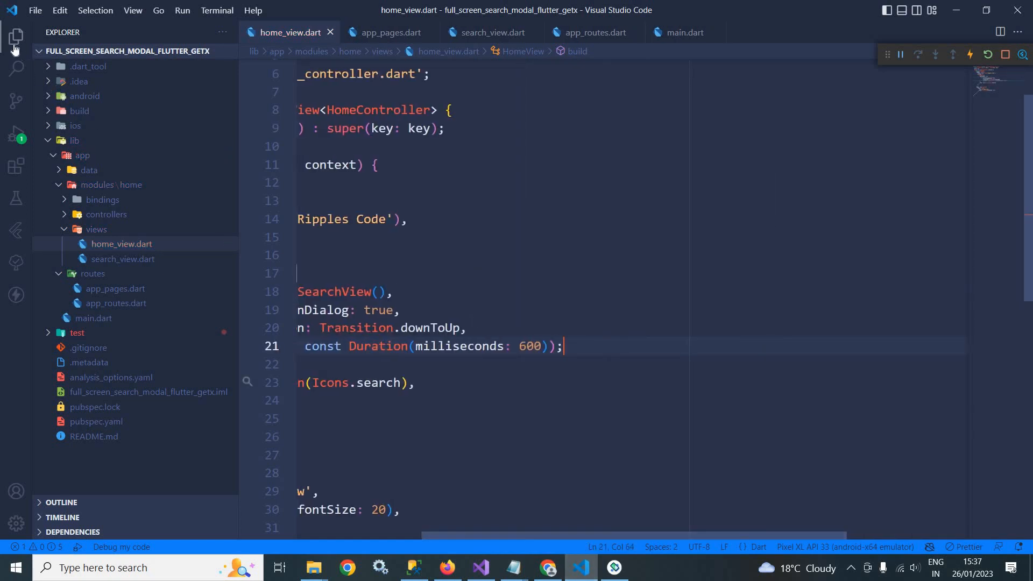
pyautogui.click(14, 38)
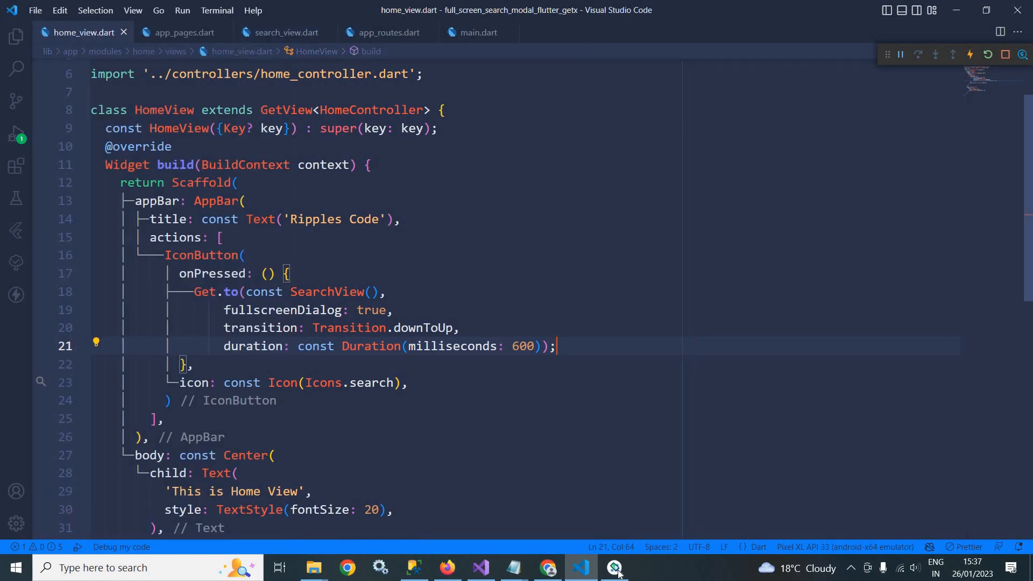
# Launch the full-screen SearchView dialog from the emulator's app-bar search icon.
pyautogui.click(615, 567)
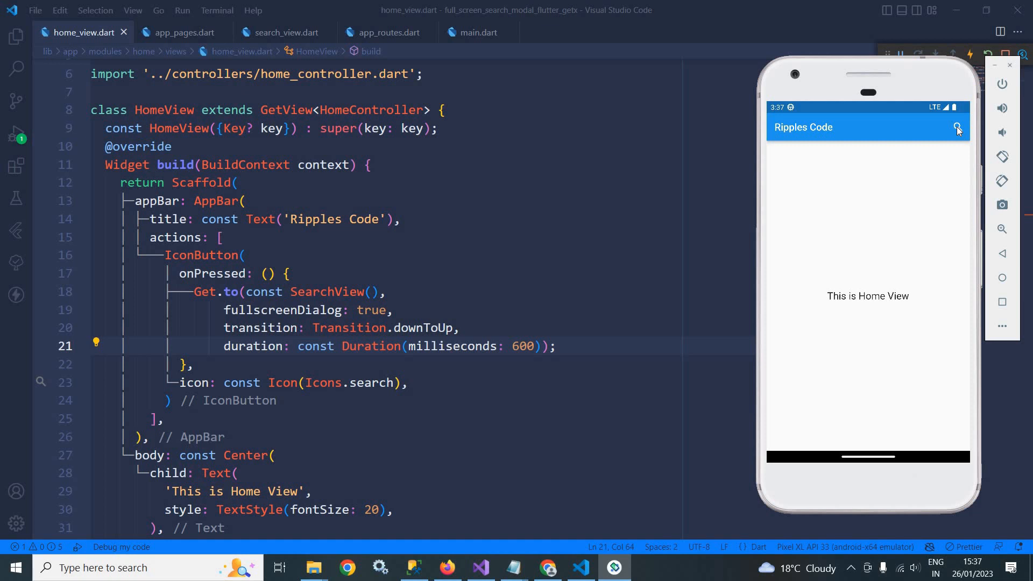
pyautogui.click(958, 129)
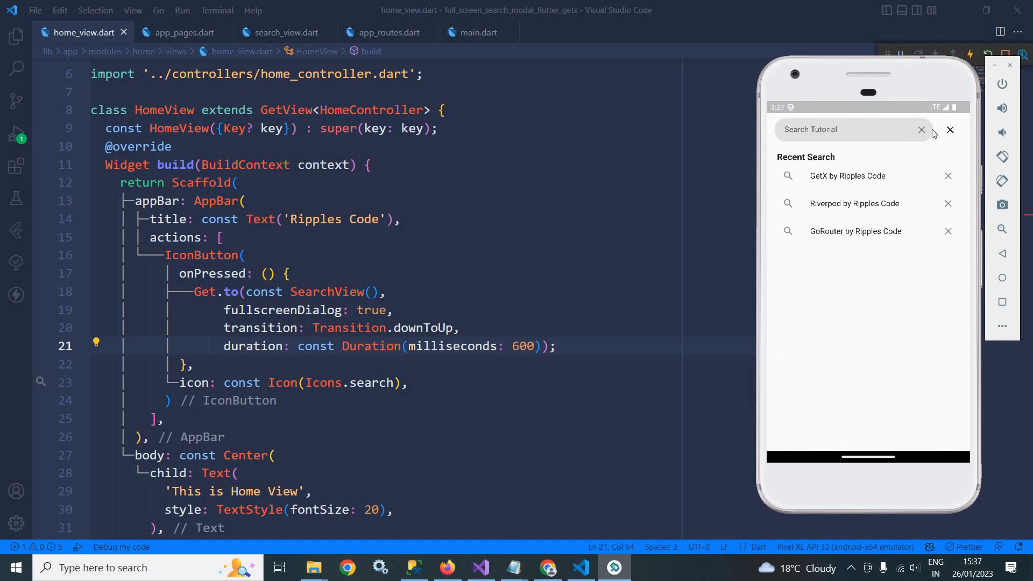
pyautogui.moveTo(914, 165)
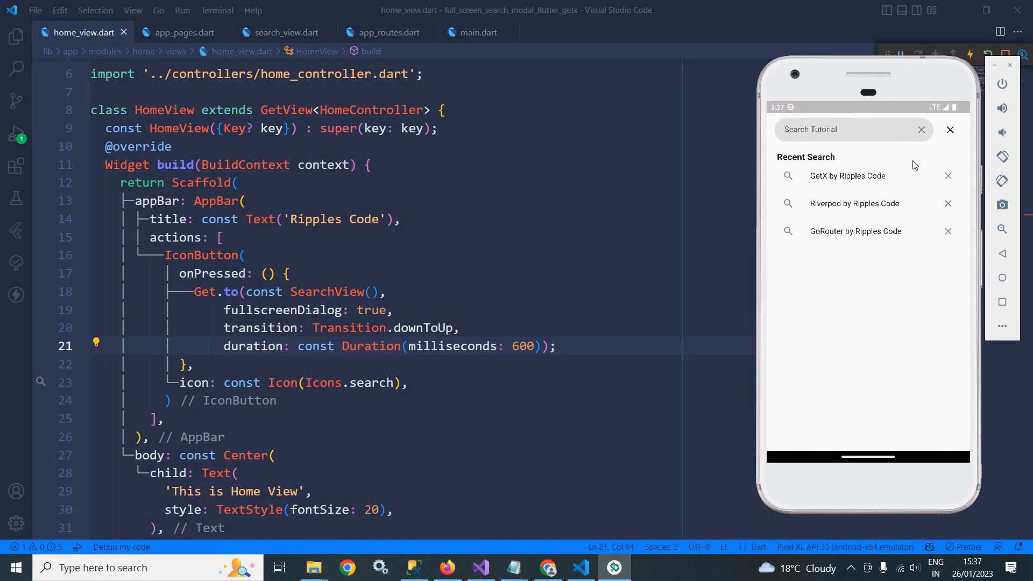
pyautogui.moveTo(810, 166)
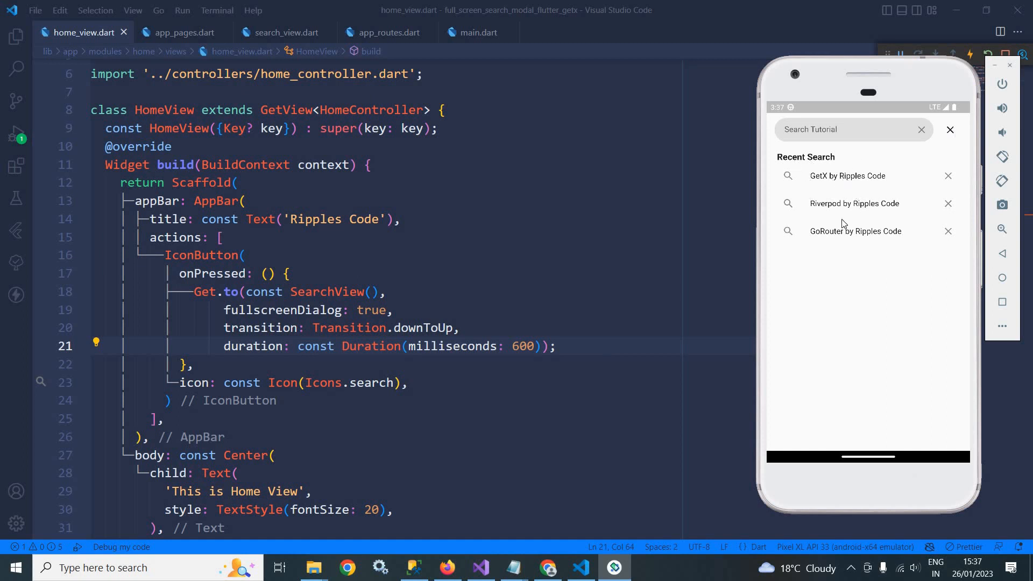
pyautogui.moveTo(288, 42)
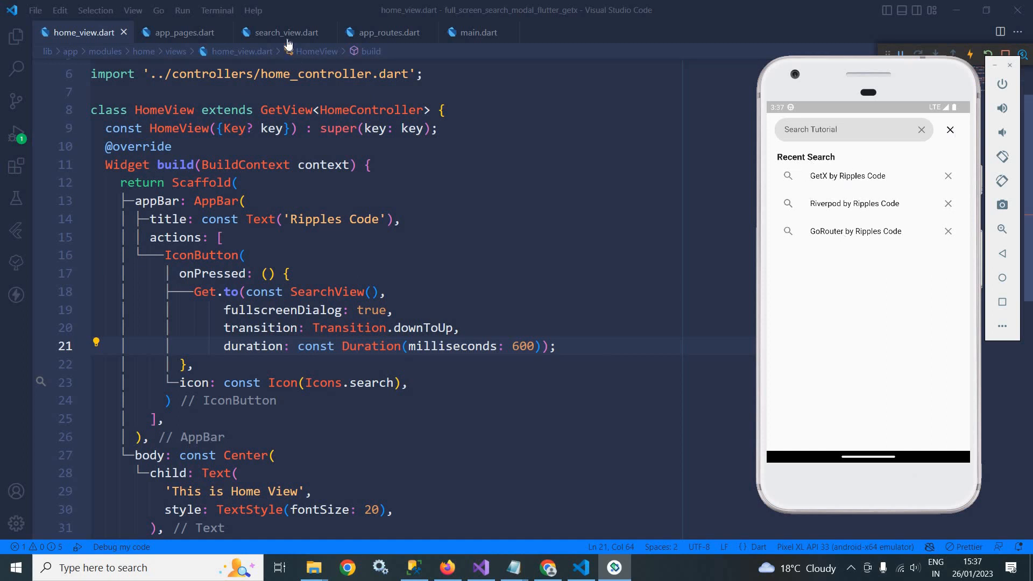
# Switch to search_view.dart and scroll to the close IconButton's empty onPressed callback.
pyautogui.click(284, 32)
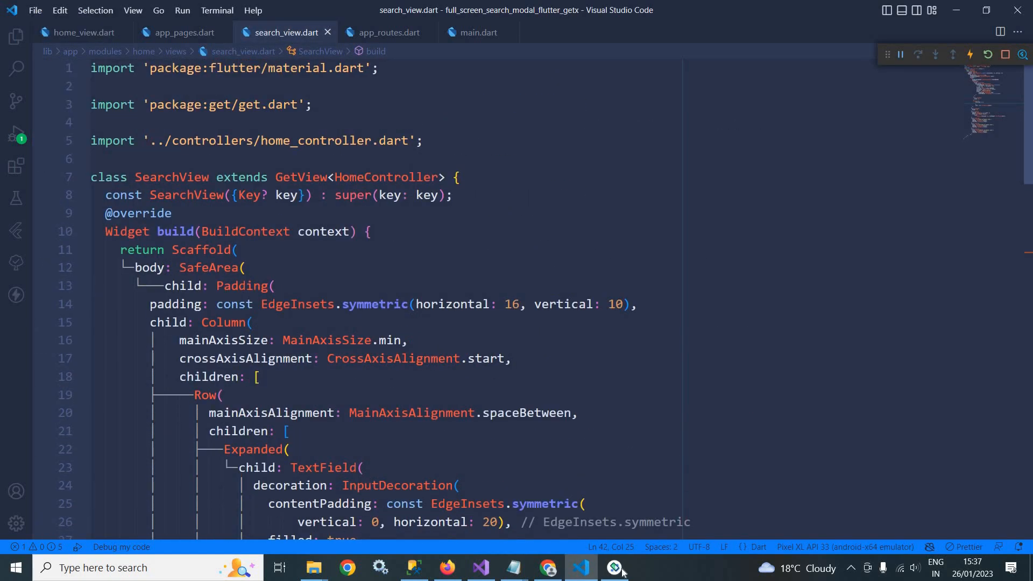
pyautogui.click(614, 567)
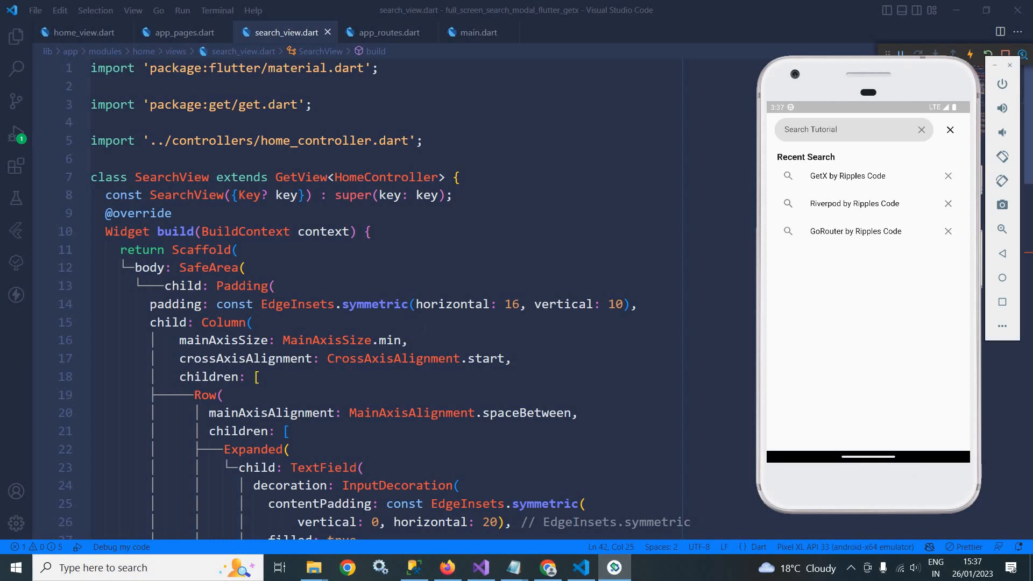
pyautogui.scroll(-3)
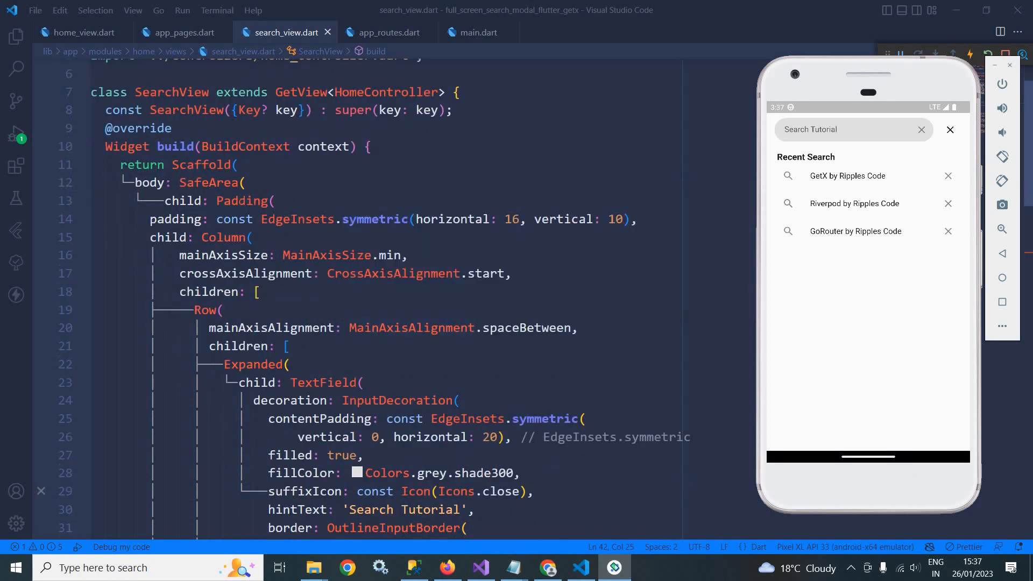
pyautogui.scroll(-3)
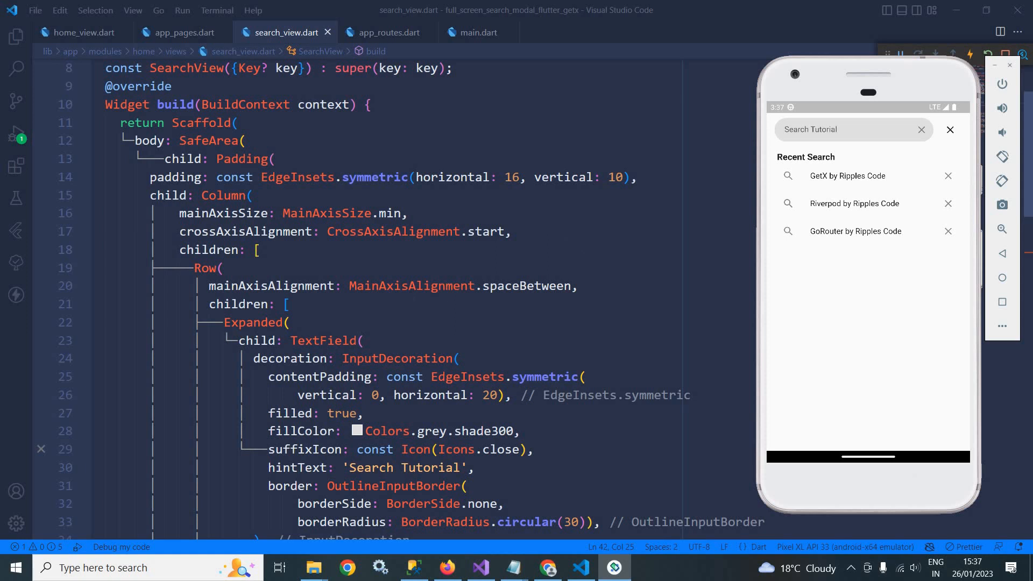
pyautogui.scroll(-3)
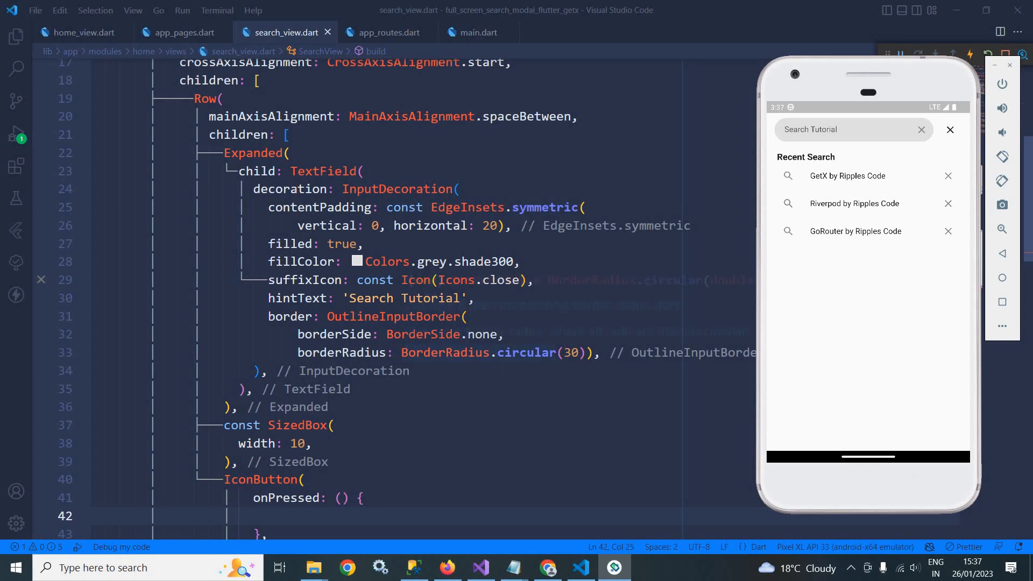
pyautogui.scroll(-3)
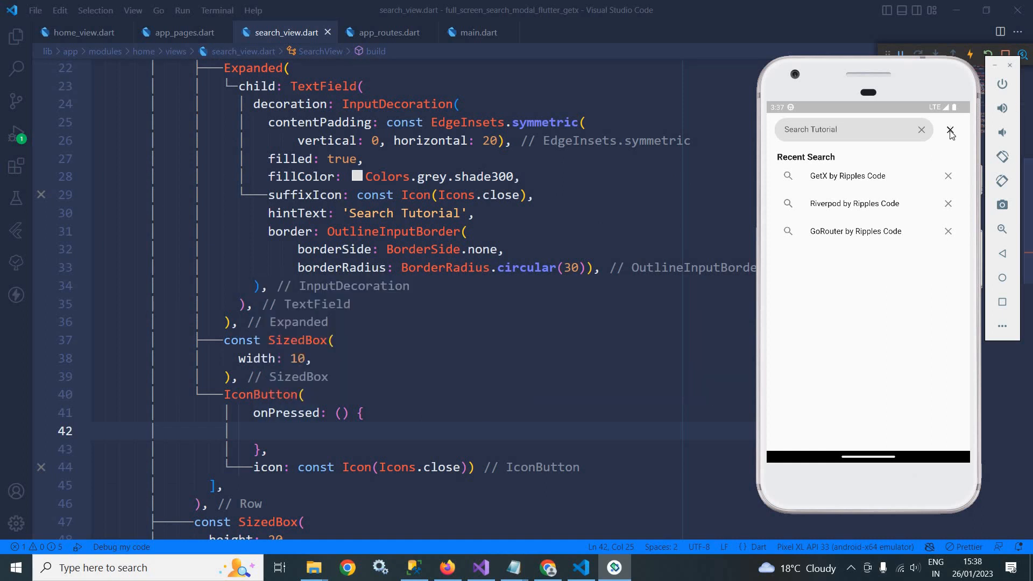
# Write Get.back(); inside the close button's onPressed handler.
pyautogui.scroll(-3)
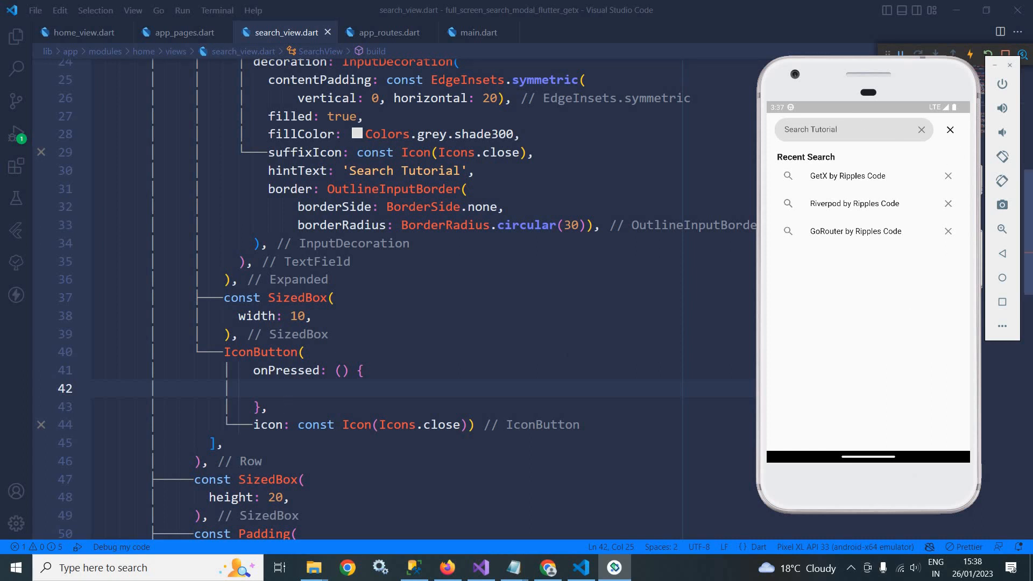
pyautogui.write('Get')
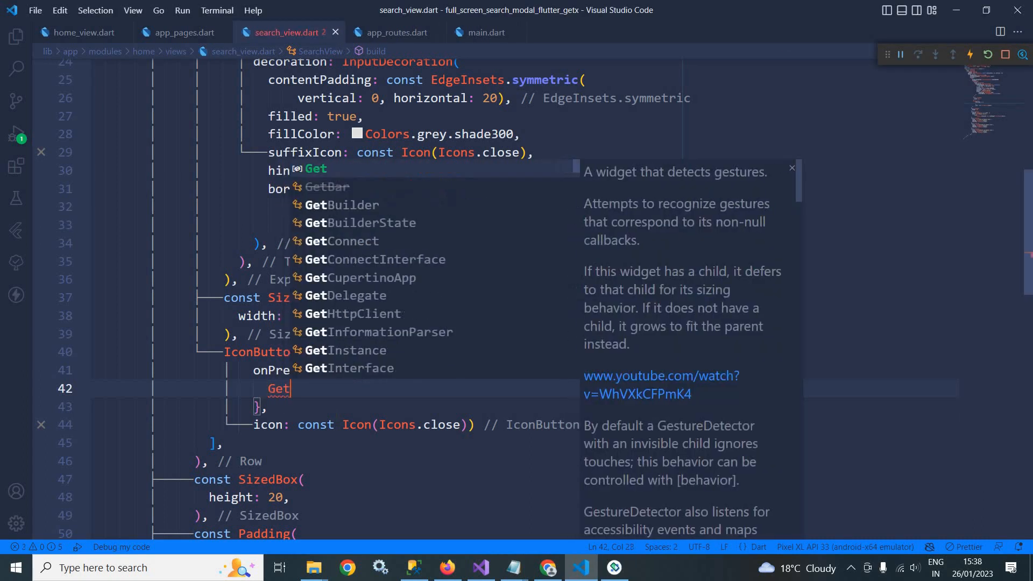
pyautogui.write('.back();')
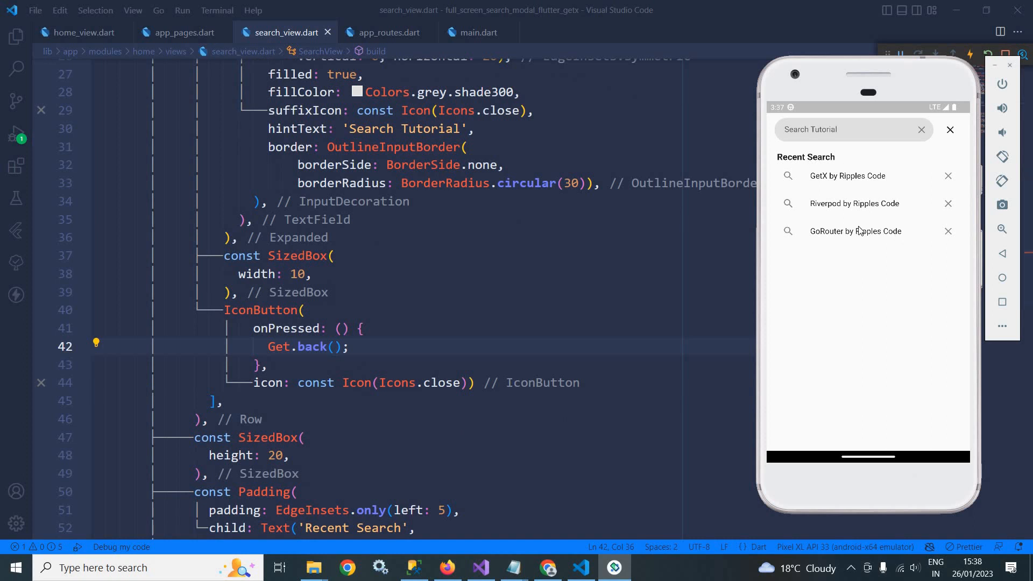
pyautogui.scroll(-3)
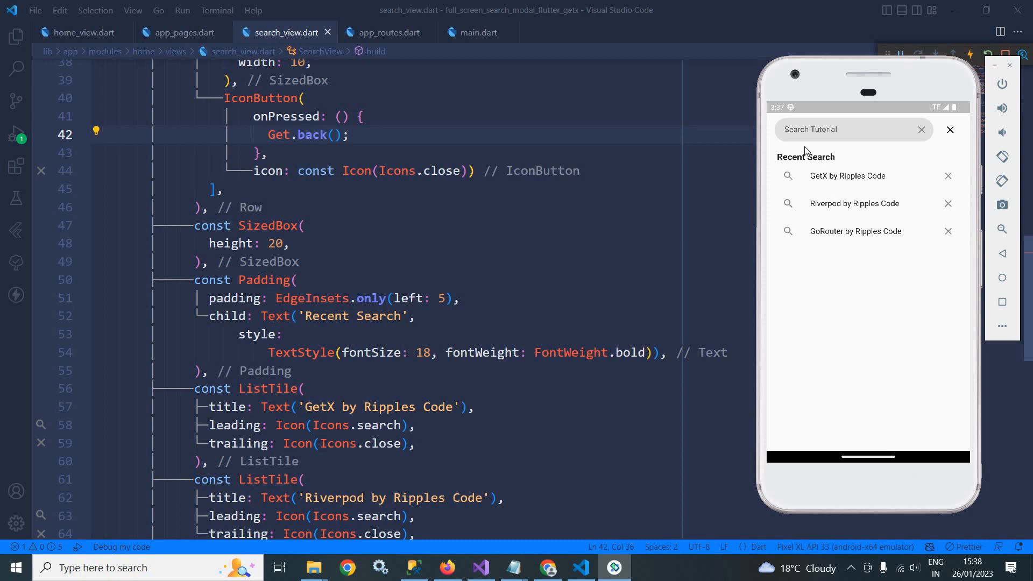
pyautogui.scroll(-3)
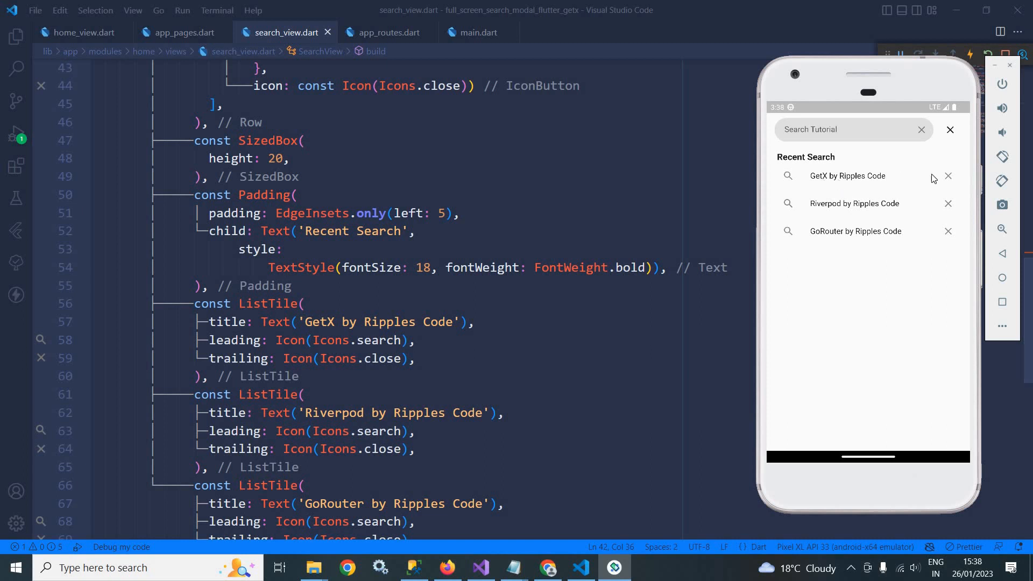
pyautogui.moveTo(921, 240)
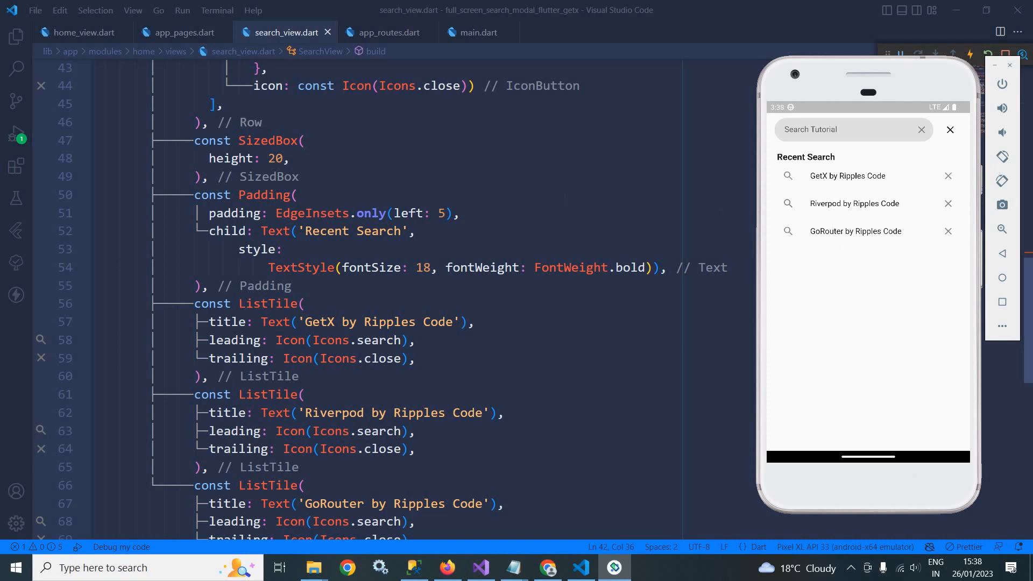
pyautogui.click(462, 213)
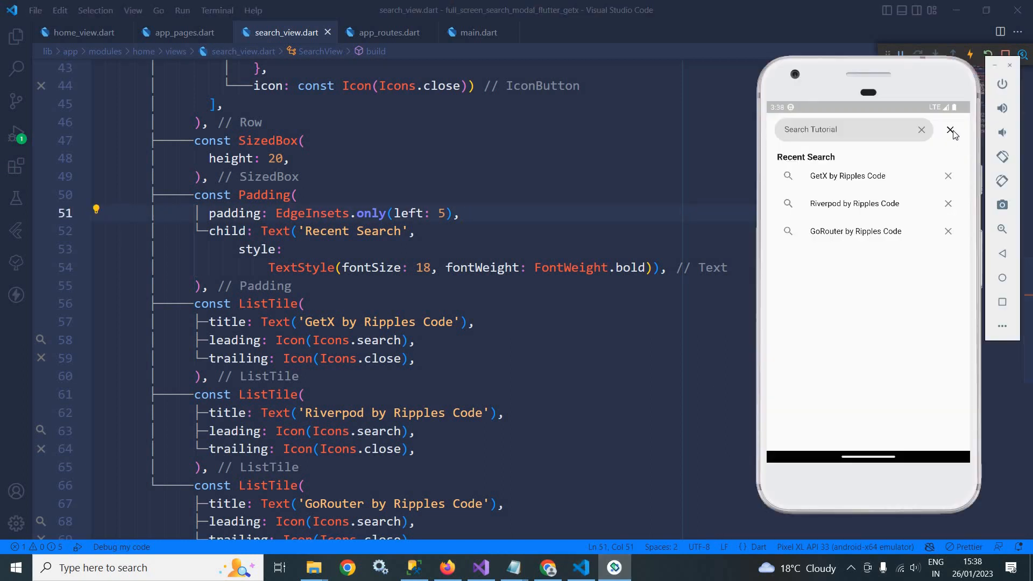
# In the emulator, close the search screen, reopen it, and close it again back to This is Home View.
pyautogui.click(951, 130)
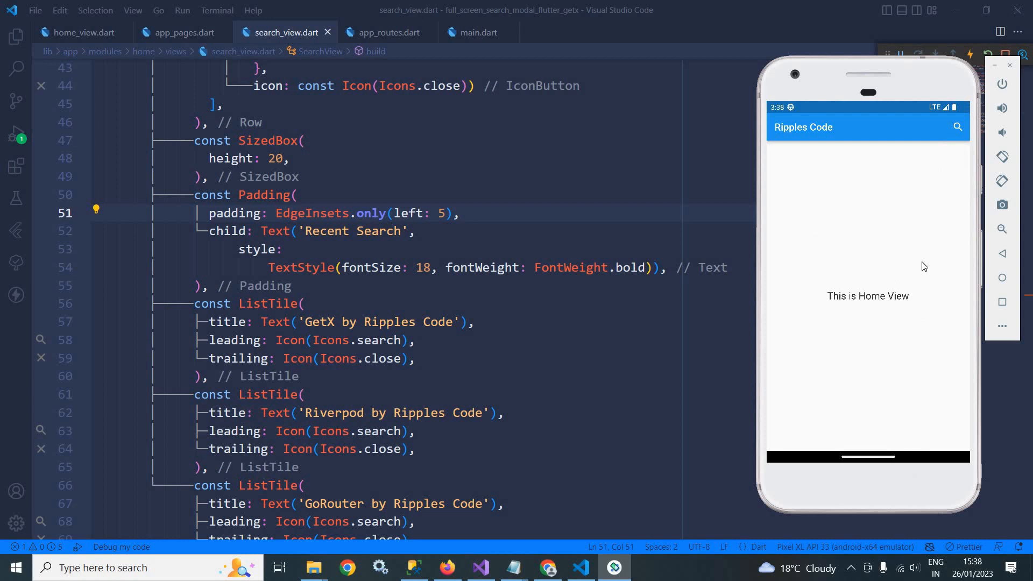
pyautogui.moveTo(879, 233)
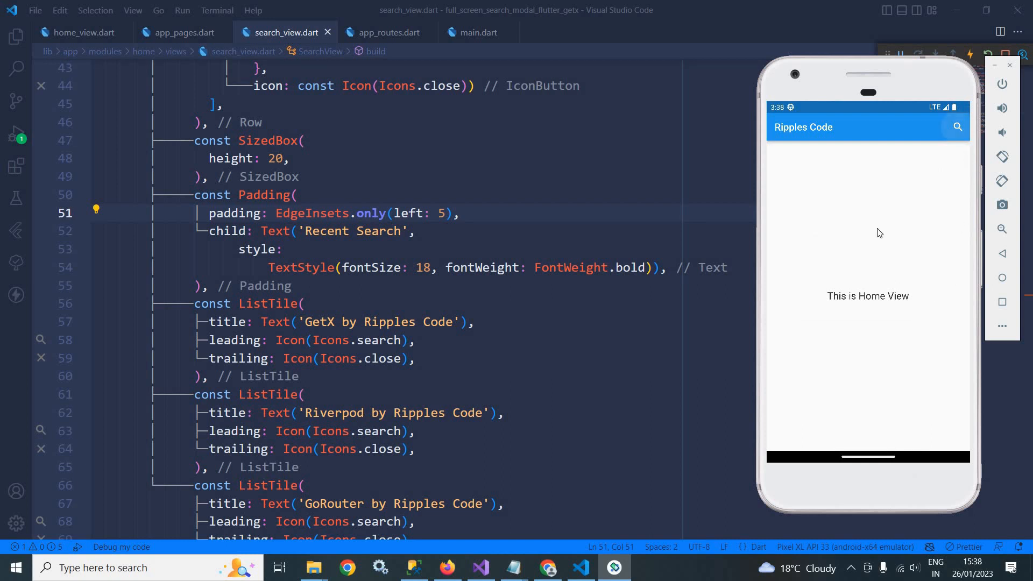
pyautogui.click(956, 127)
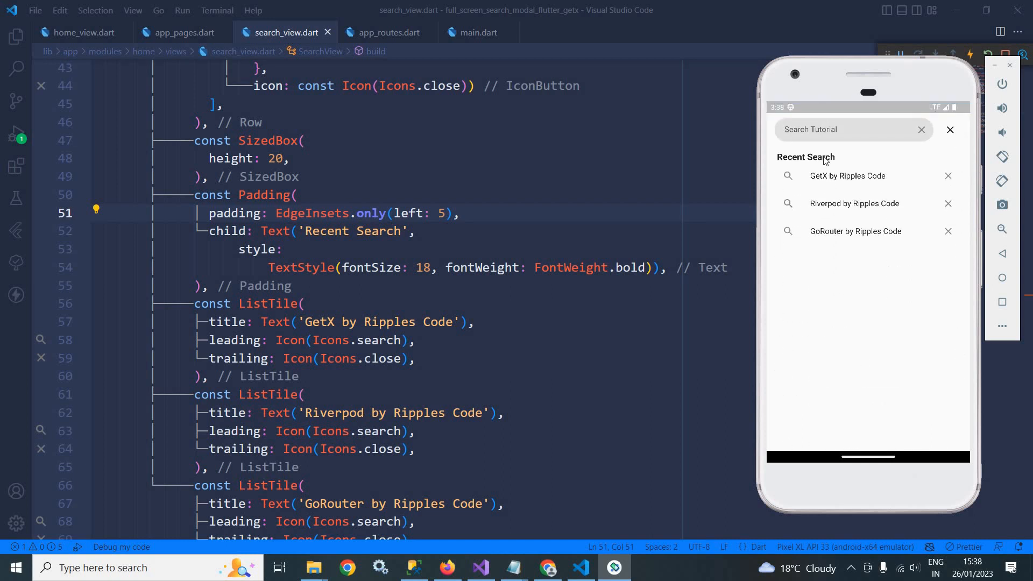
pyautogui.moveTo(973, 183)
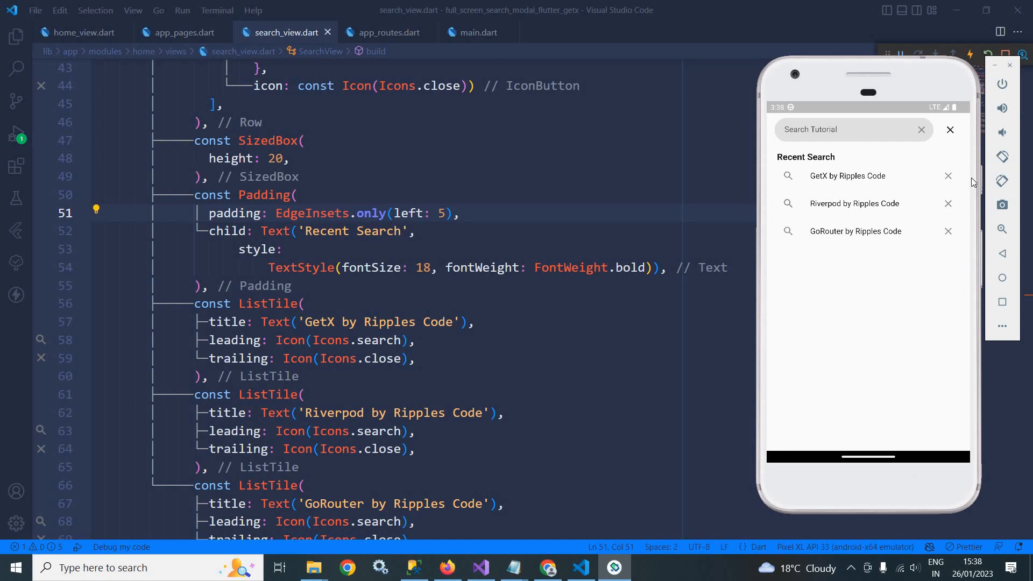
pyautogui.moveTo(953, 136)
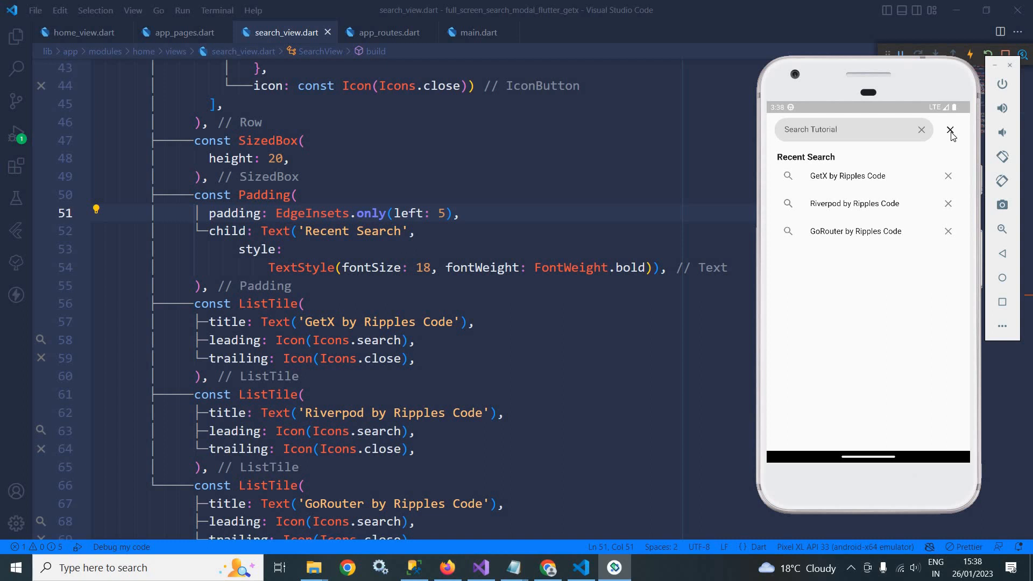
pyautogui.click(950, 130)
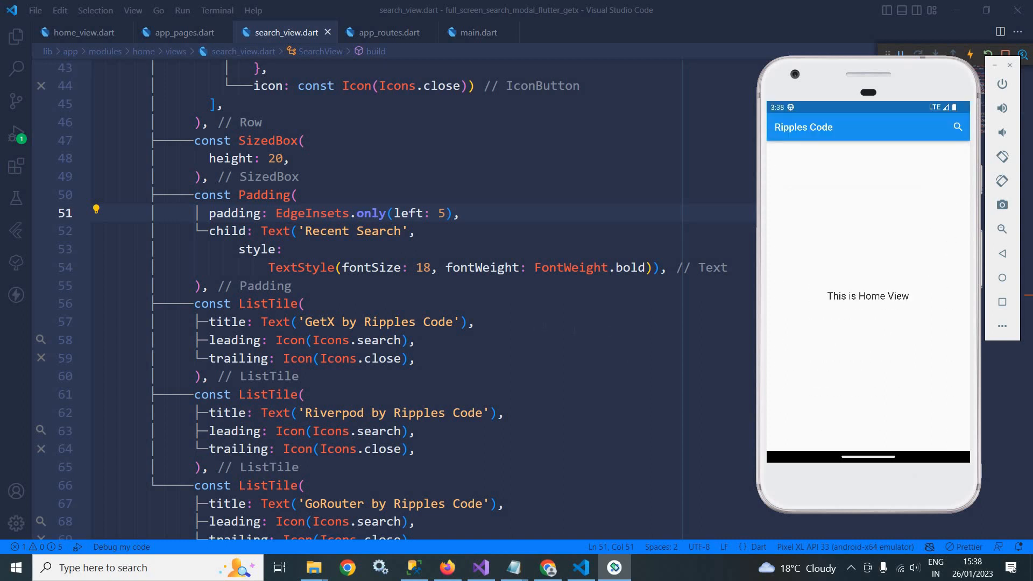